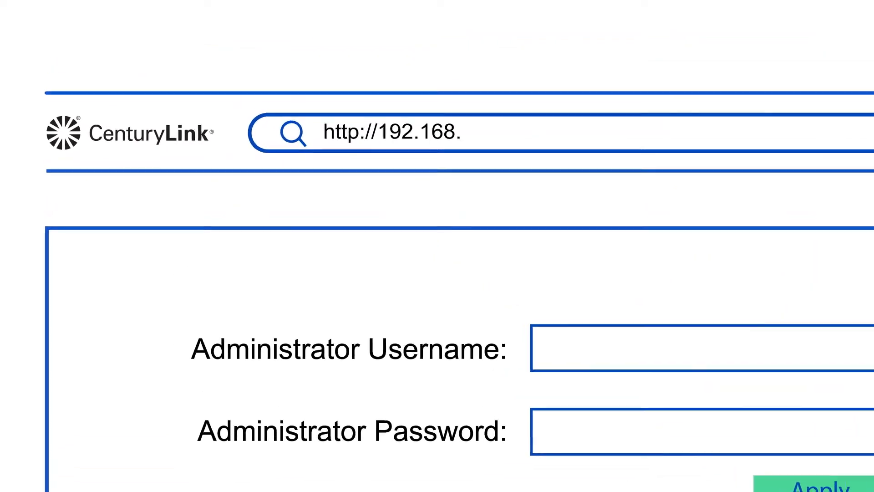
# Log in to the modem admin page with the administrator username and password and show Utilities
pyautogui.write('Us')
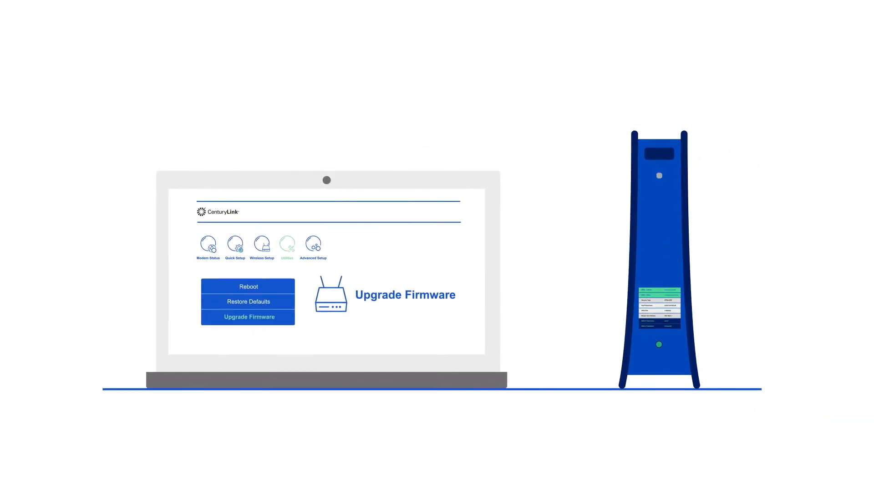
# Download the firmware from the Upgrade Firmware page and open the downloaded file
pyautogui.click(248, 316)
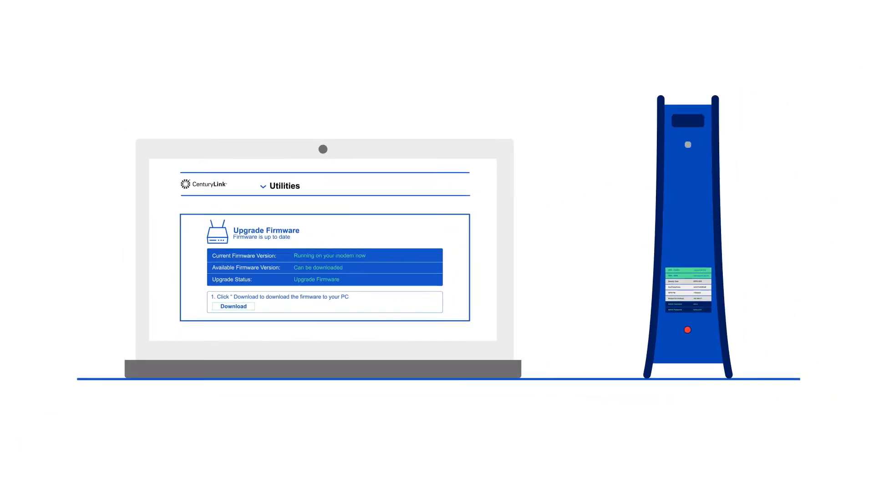
pyautogui.click(233, 305)
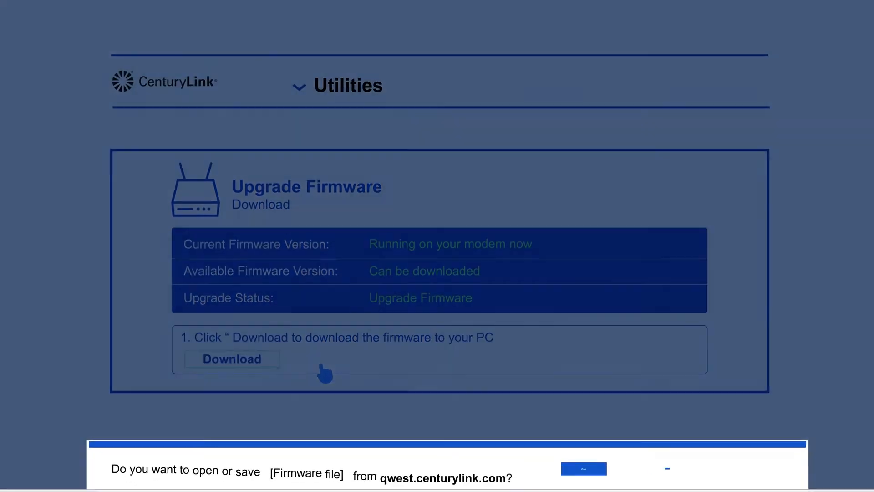
pyautogui.click(583, 468)
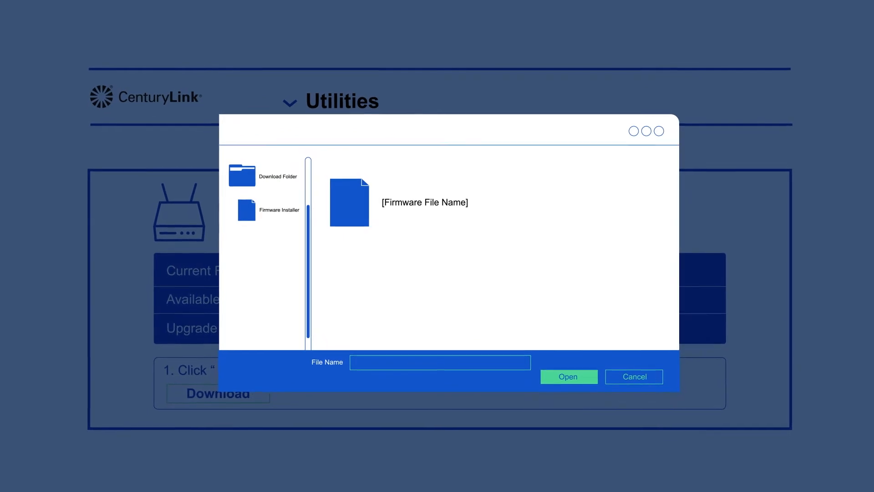
# Launch the downloaded firmware installer so its progress bar starts
pyautogui.click(568, 377)
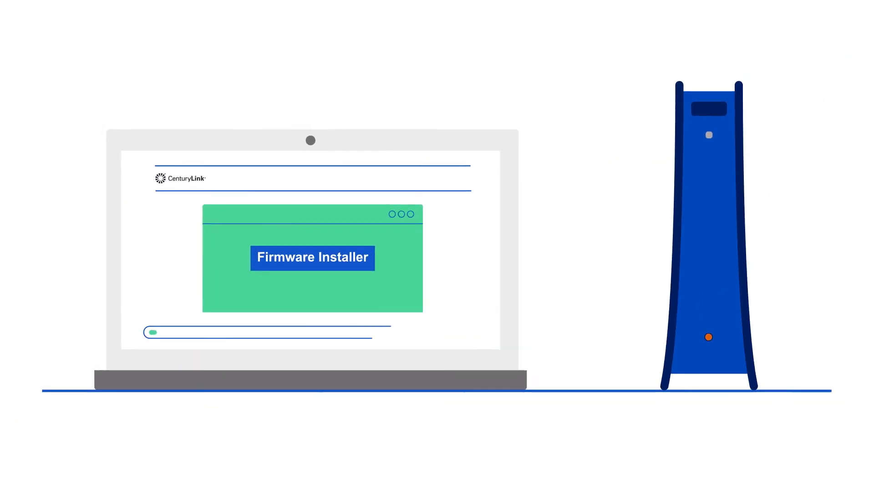